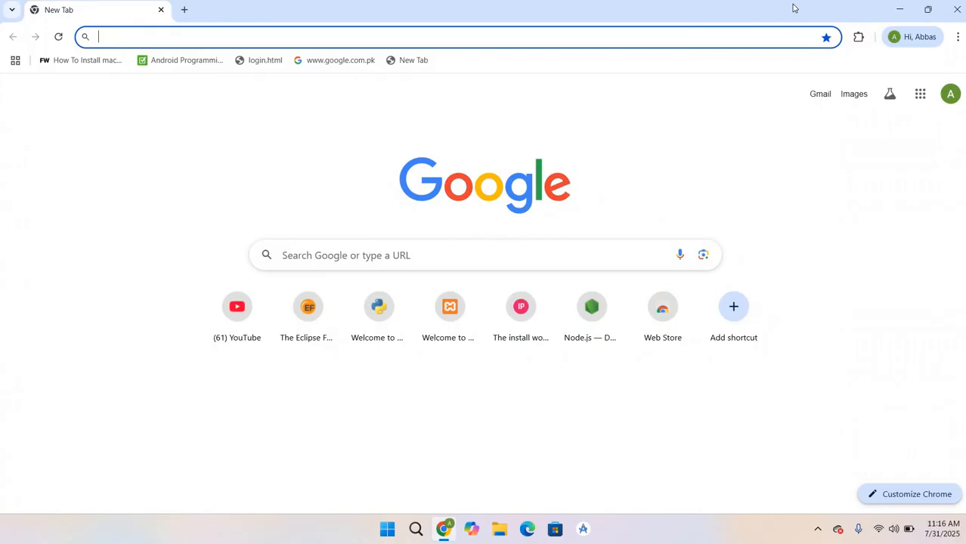
Search for python and download the Python 3.13.5 Windows installer from python.org into Downloads.
text(python.org)
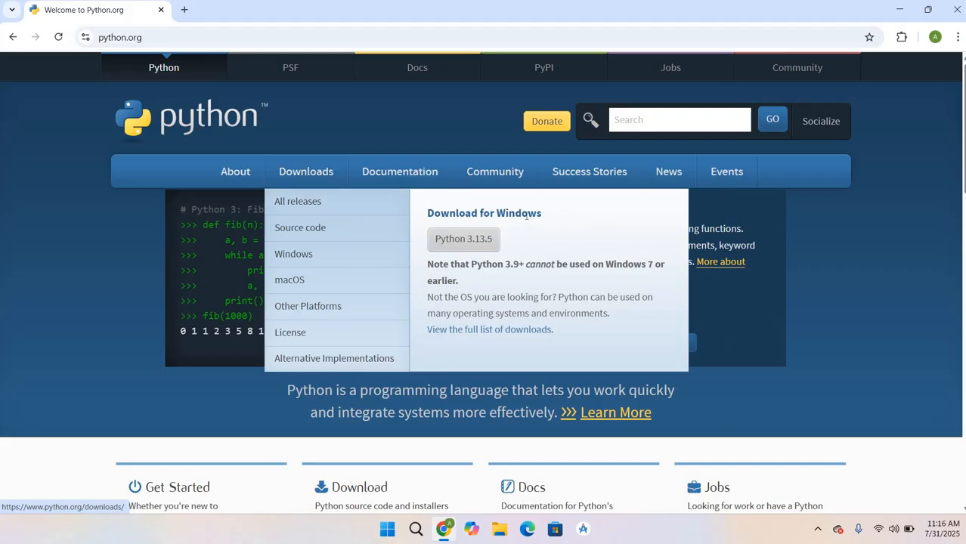
mouse_move(462, 239)
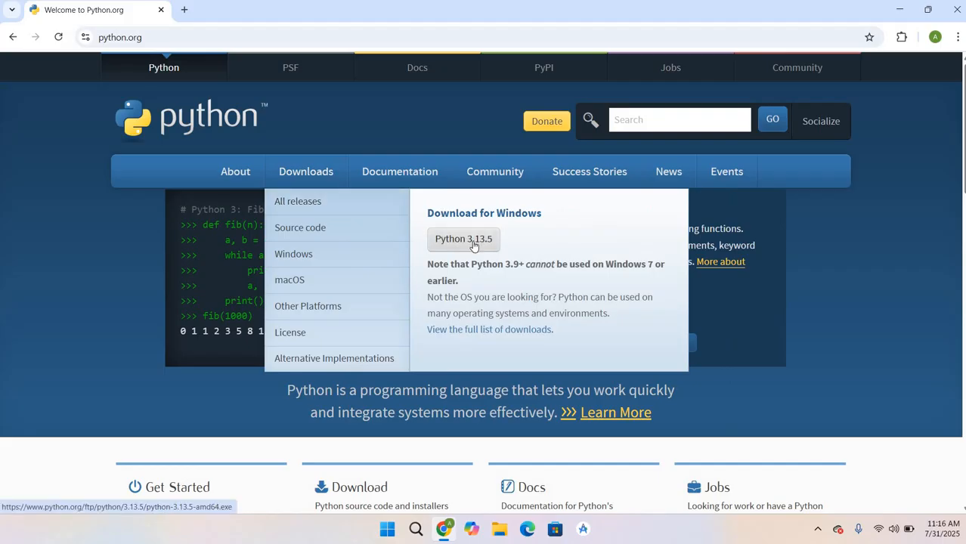
mouse_move(481, 244)
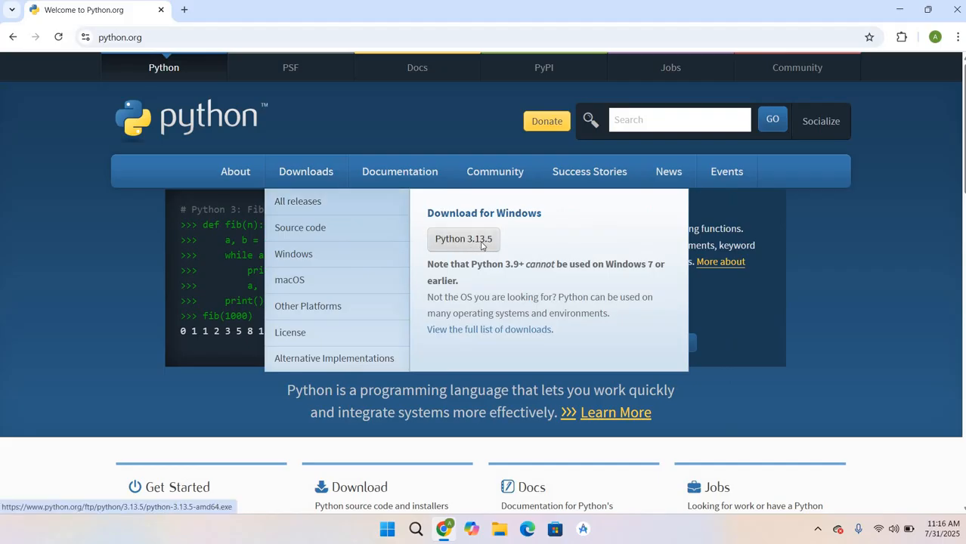
click(463, 239)
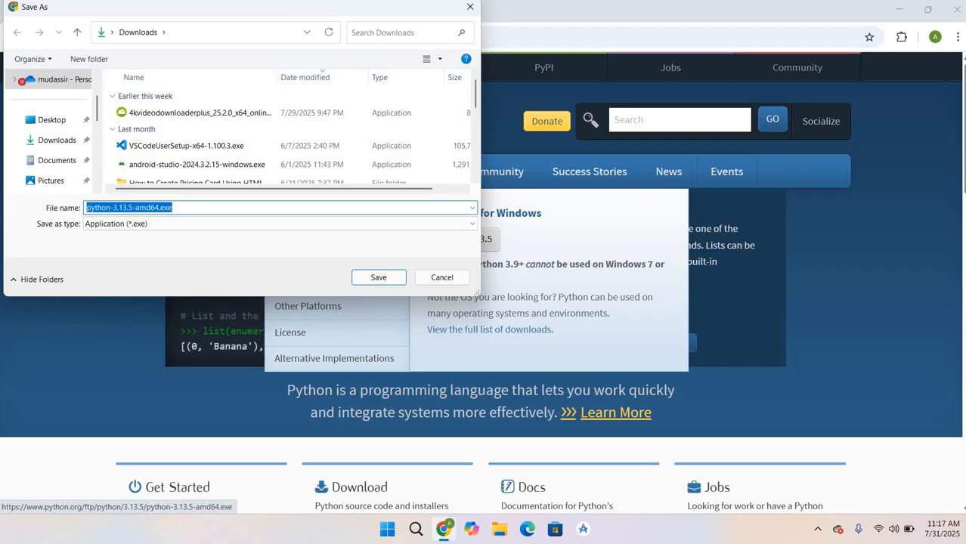
click(378, 279)
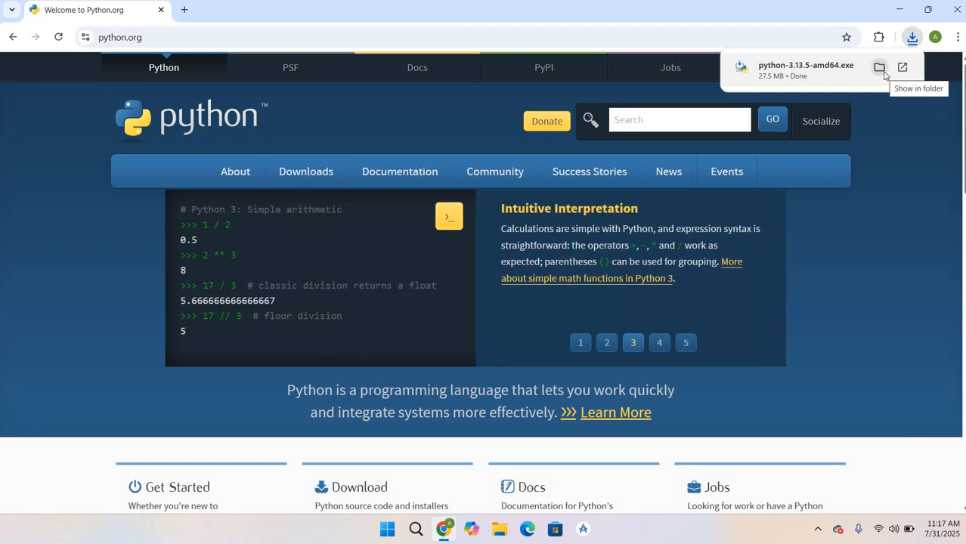
Run the downloaded installer with admin privileges and python.exe on PATH, then finish setup.
click(880, 66)
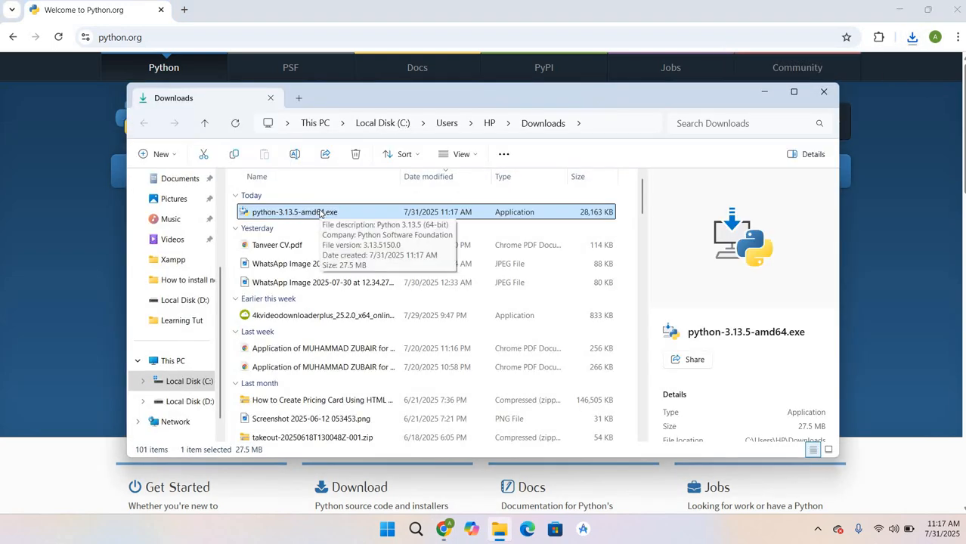
double_click(295, 212)
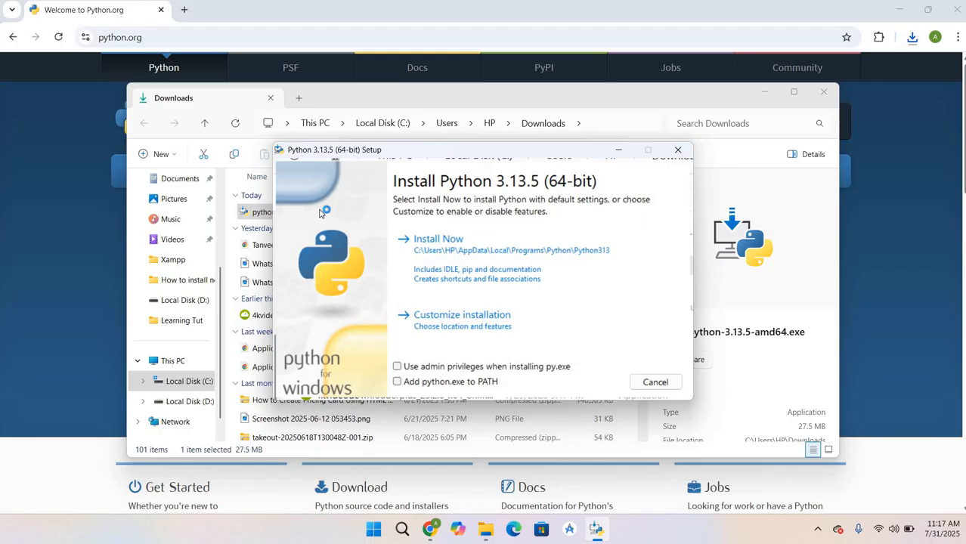
mouse_move(412, 369)
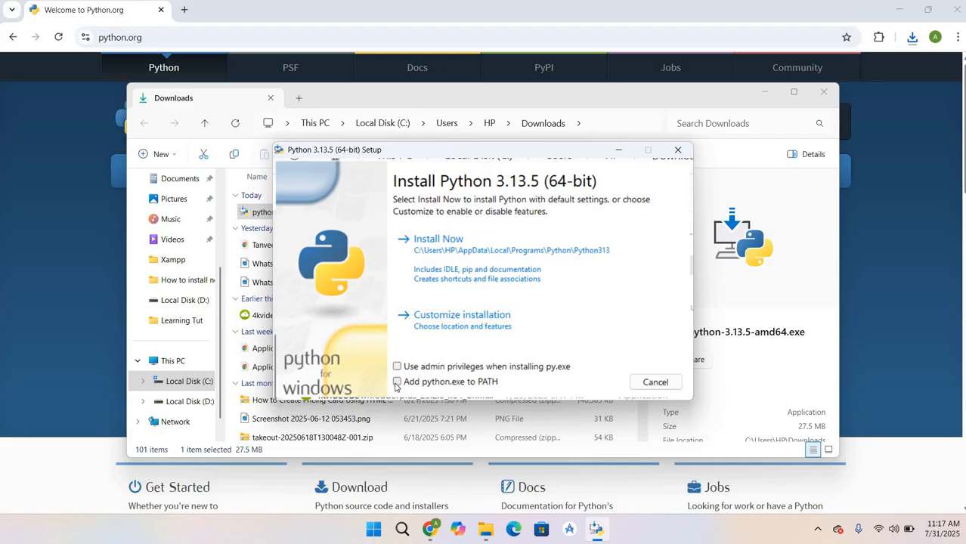
click(396, 381)
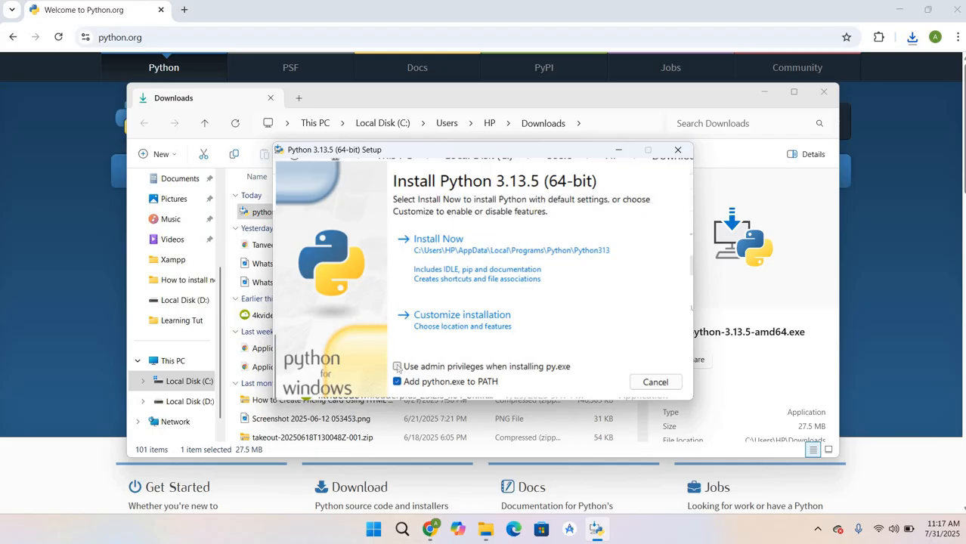
click(438, 239)
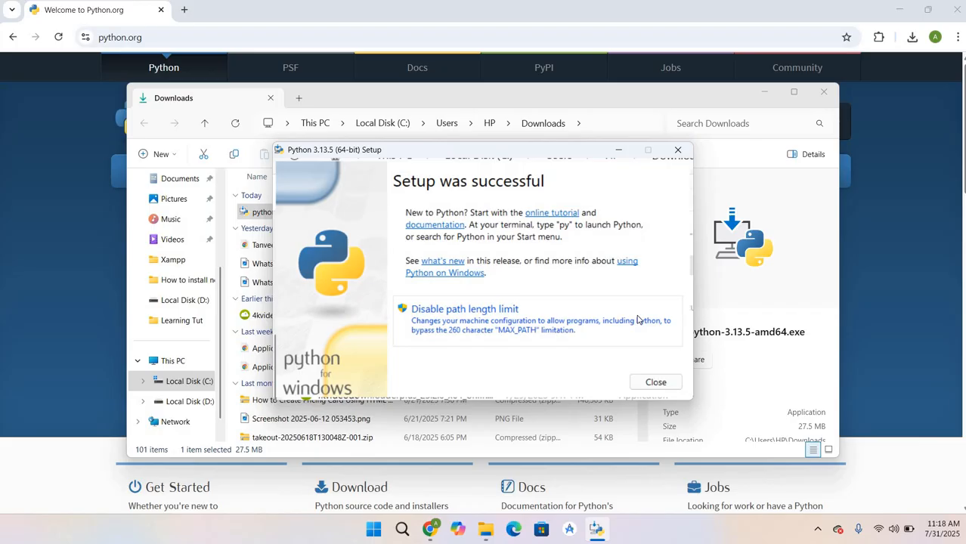
mouse_move(668, 399)
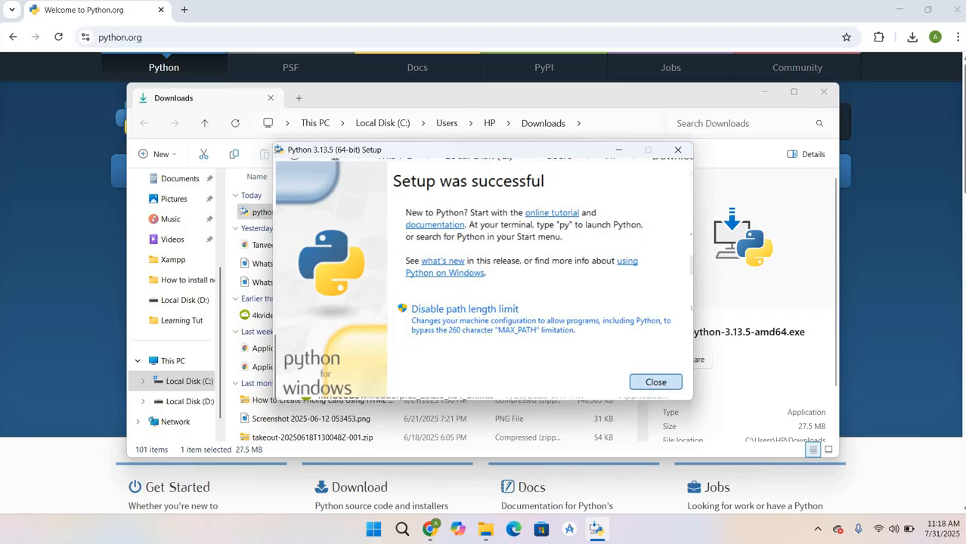
click(656, 381)
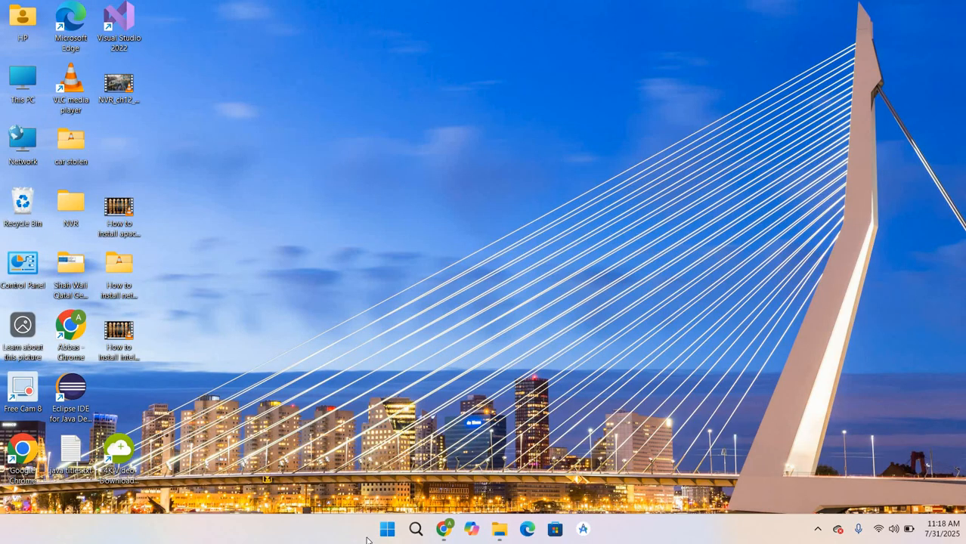
Verify Python 3.13.5 and pip 25.1.1 with python --version and pip --version.
click(387, 529)
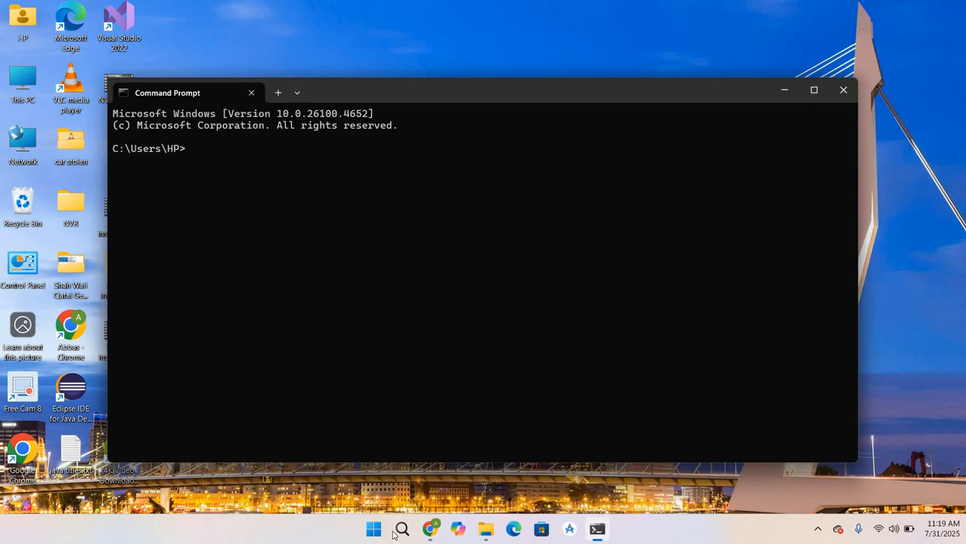
text(python --)
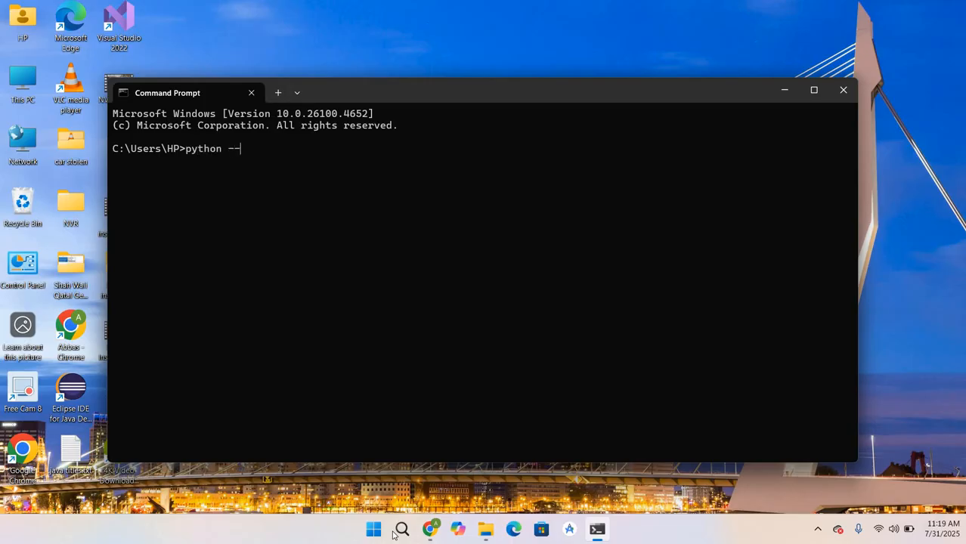
text(version)
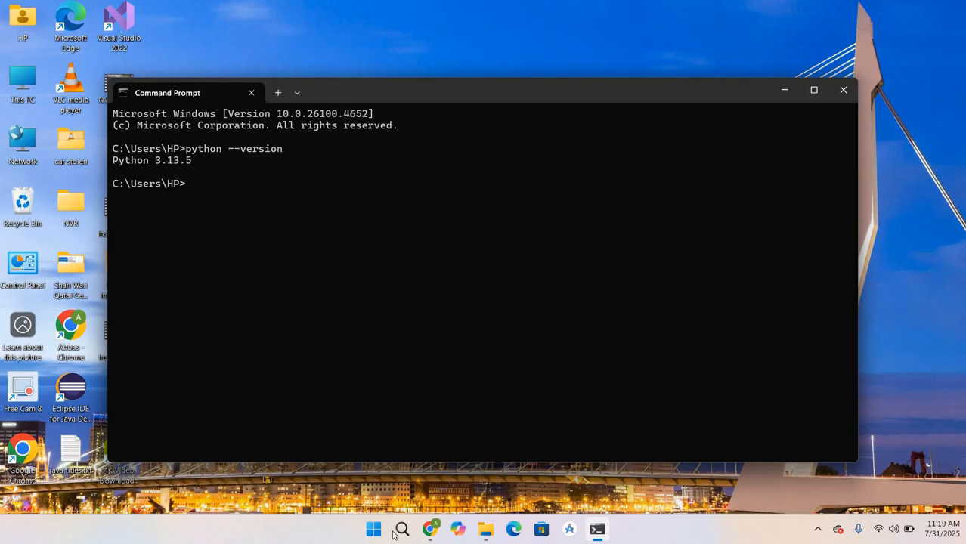
text(pip --version)
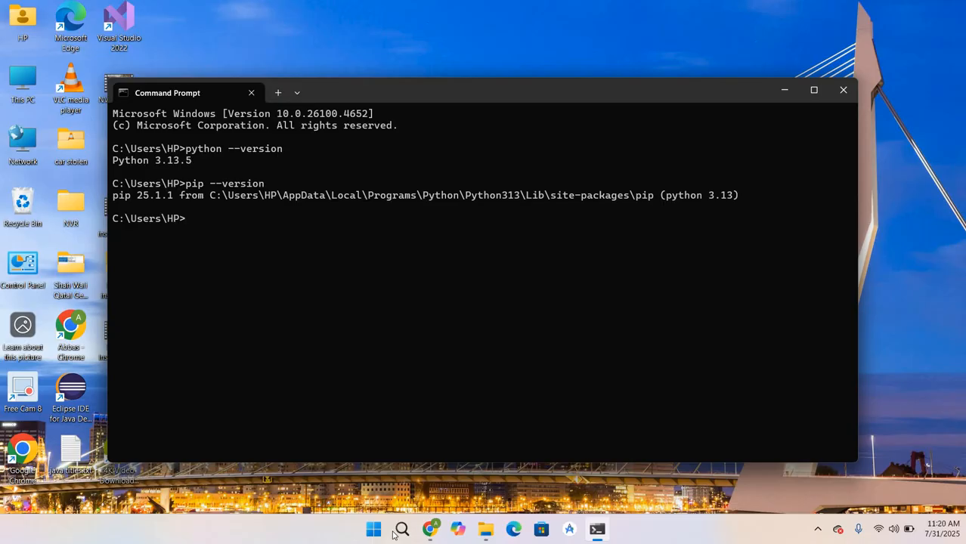
Run pip install jupyter until jupyter-1.1.1 installs successfully.
text(pi)
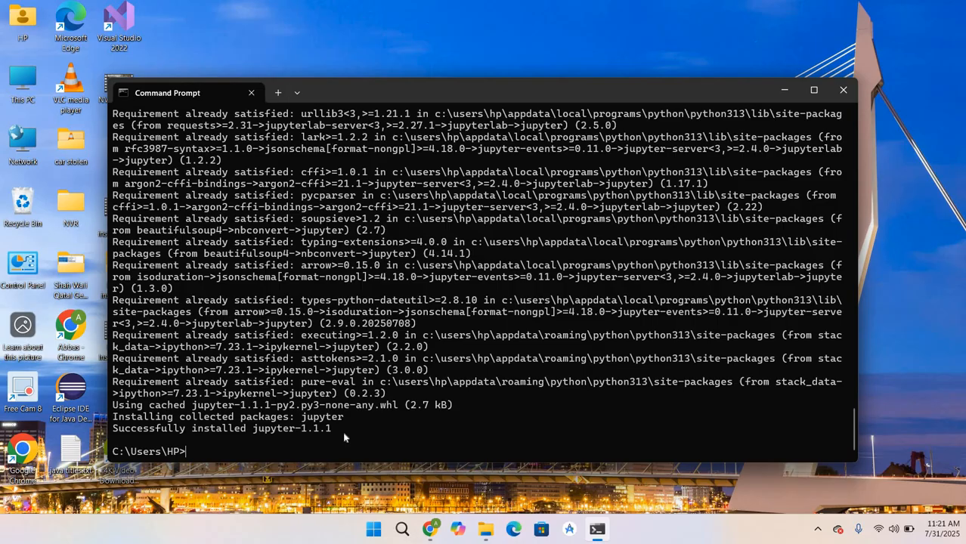
text(pip insta)
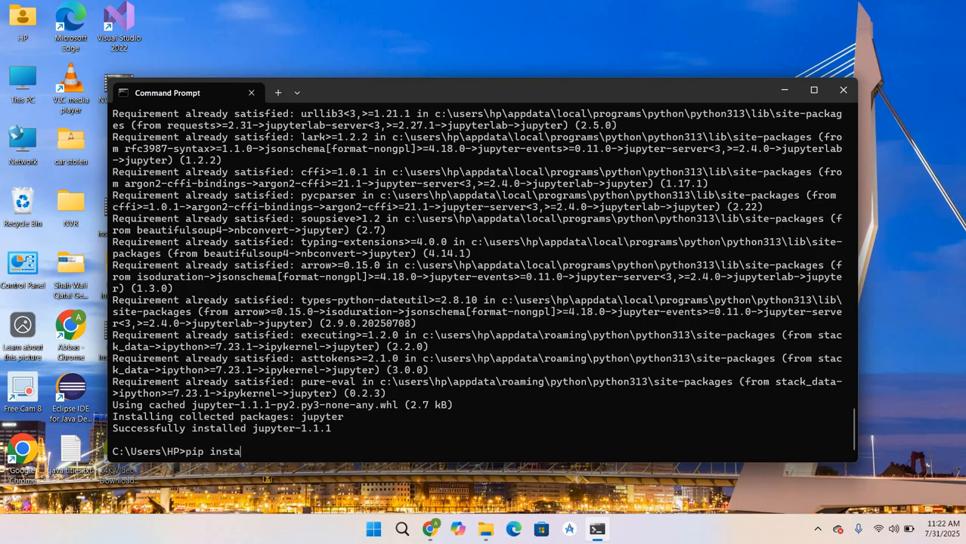
key(enter)
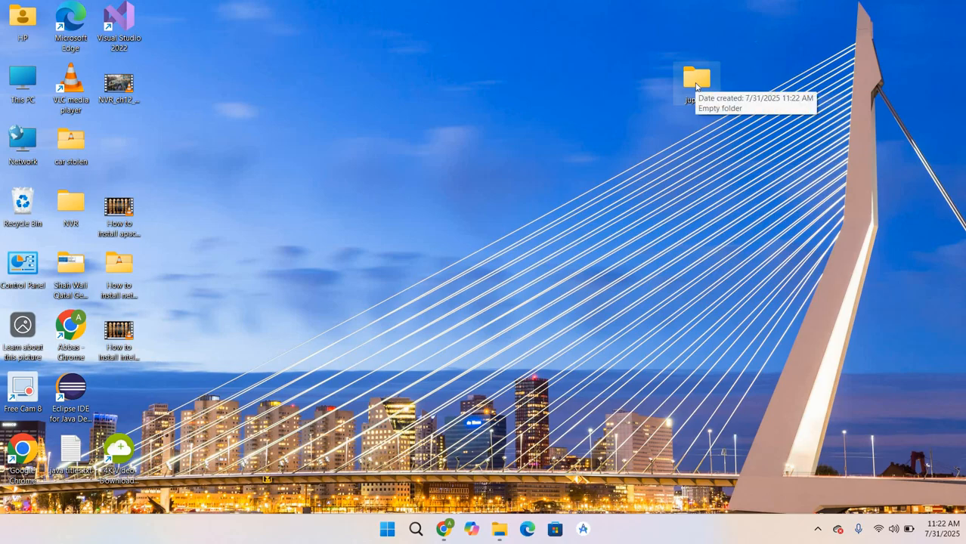
Launch a command prompt inside the empty jupyter folder via cmd in the address bar.
double_click(696, 79)
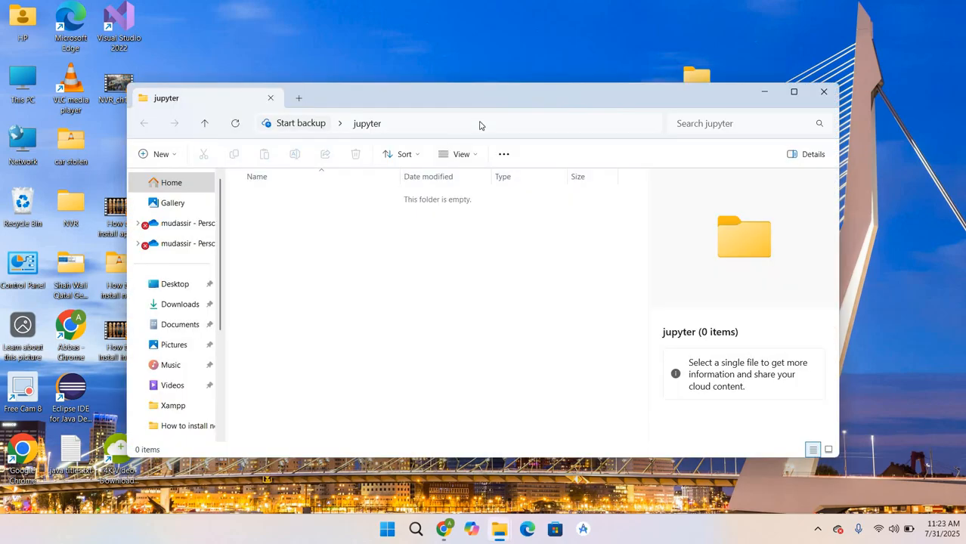
click(454, 124)
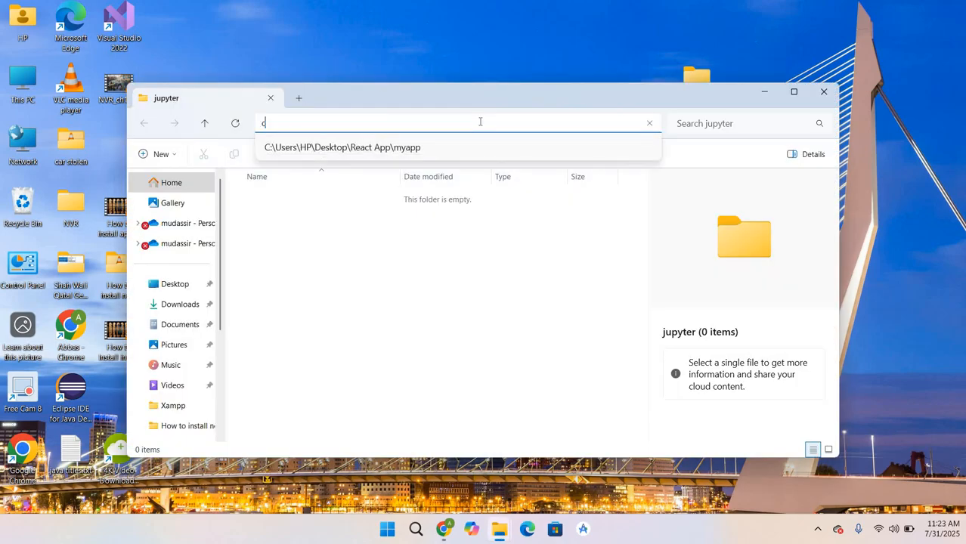
text(md)
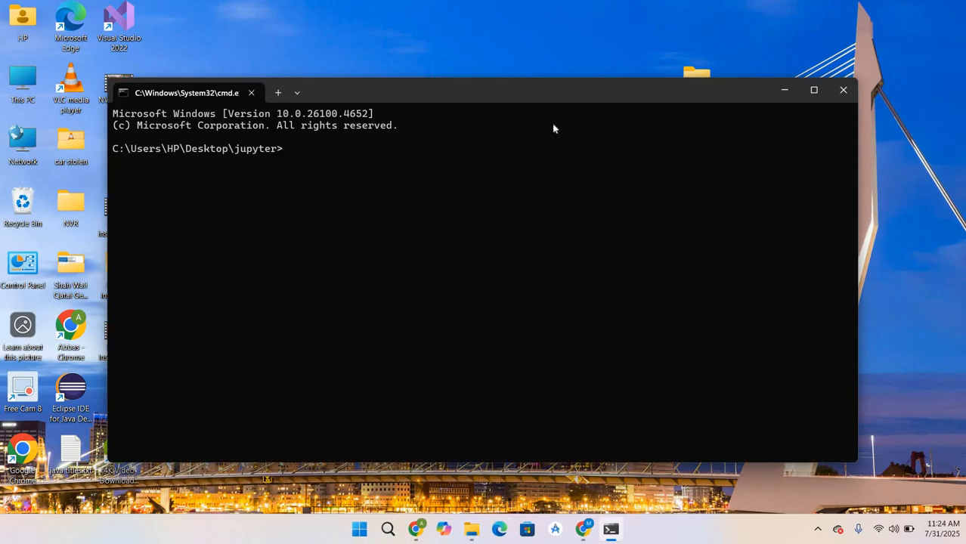
Start the Jupyter Notebook server with python -m notebook.
text(python -m)
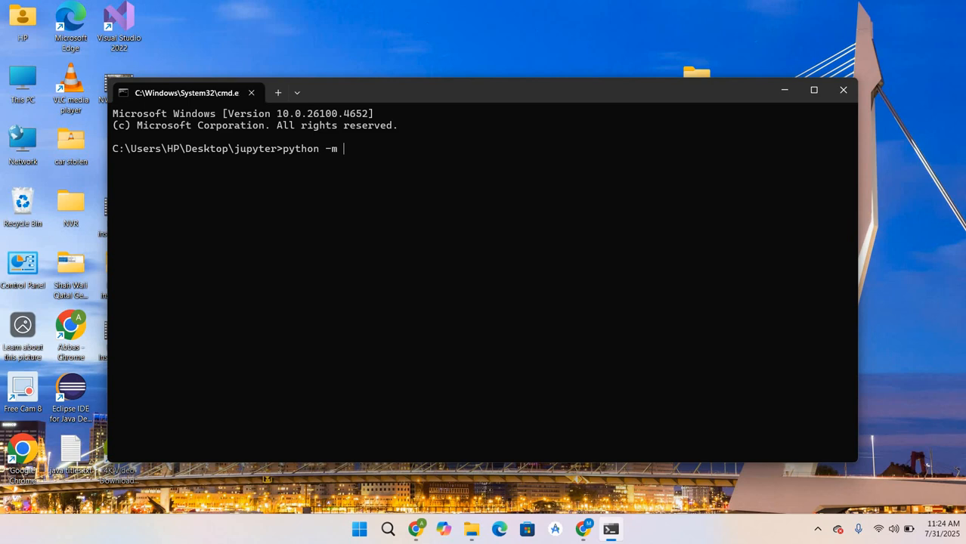
text(notebook)
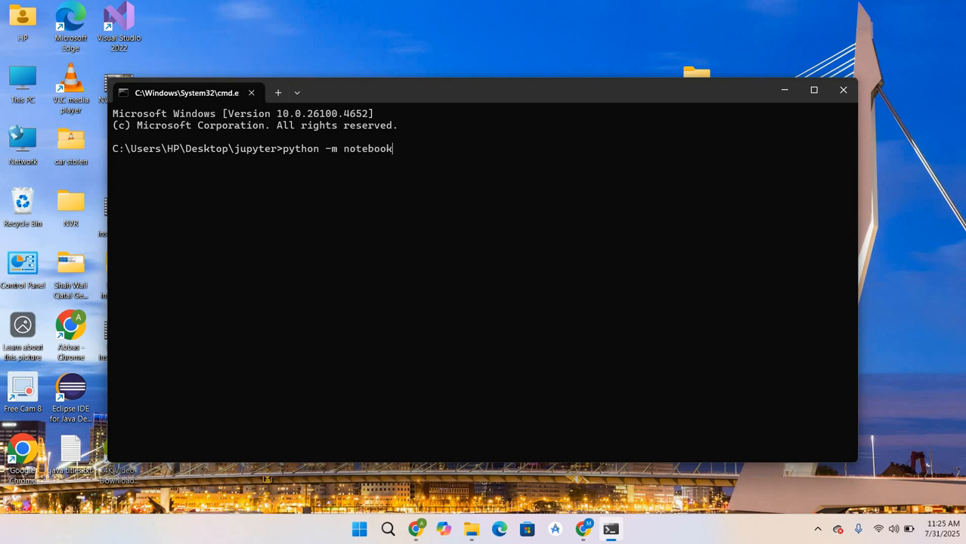
key(enter)
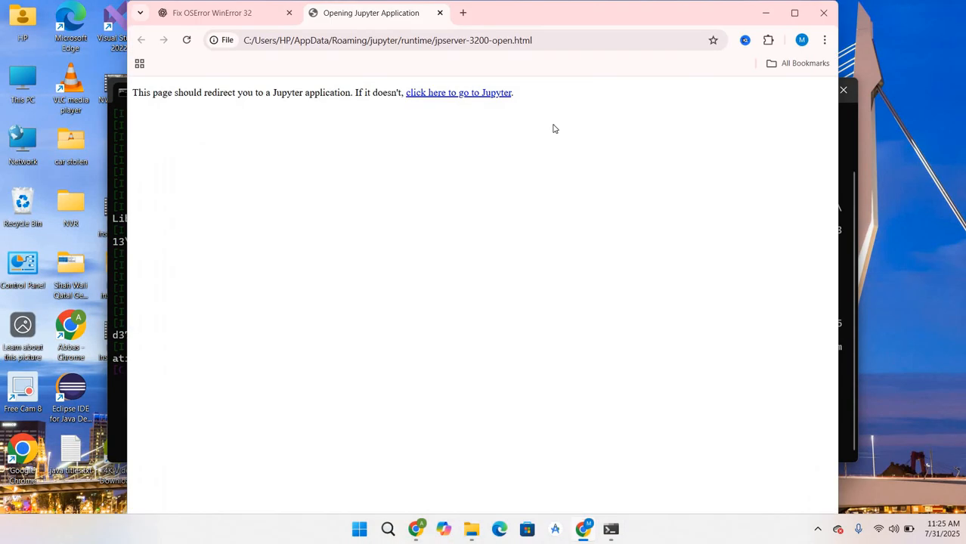
From the Jupyter home page create a new Untitled notebook on the Python 3 (ipykernel) kernel.
click(458, 92)
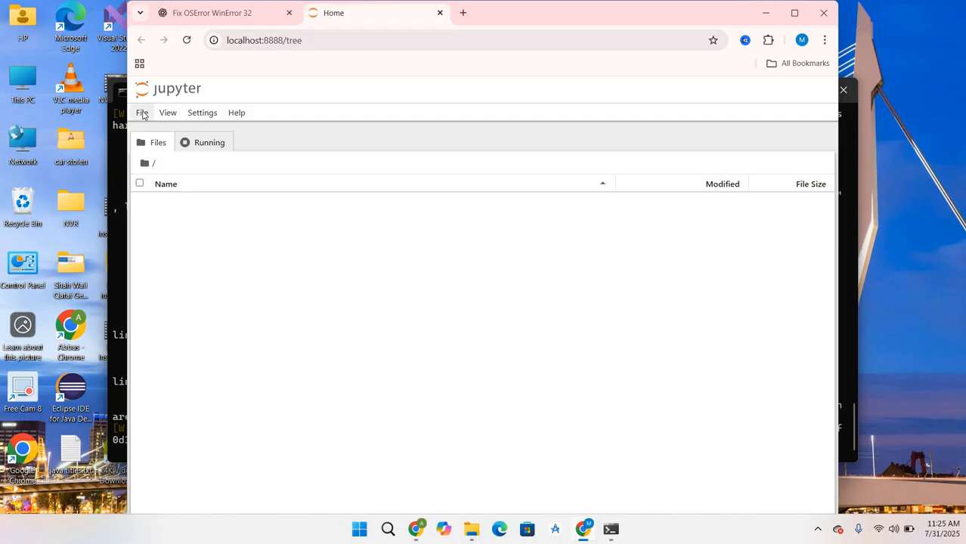
click(142, 112)
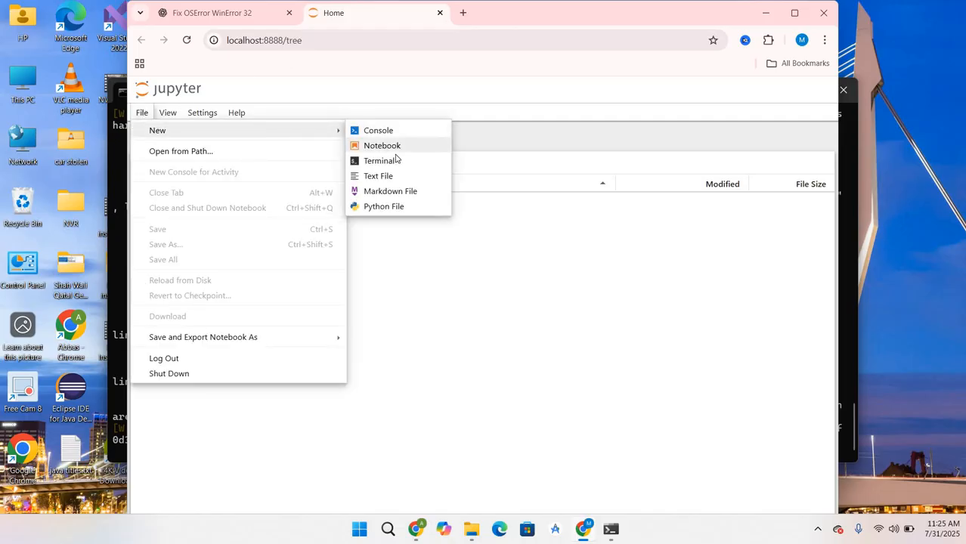
click(381, 145)
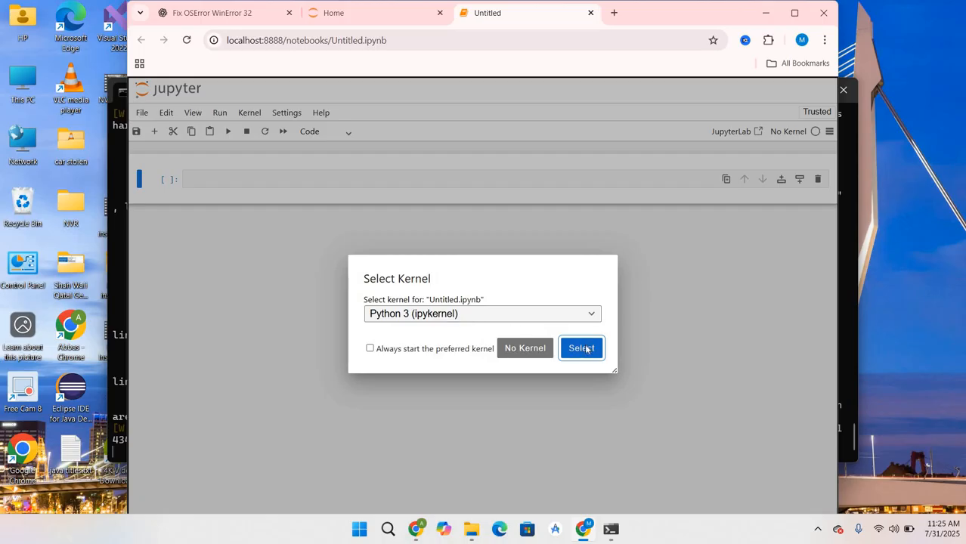
click(580, 348)
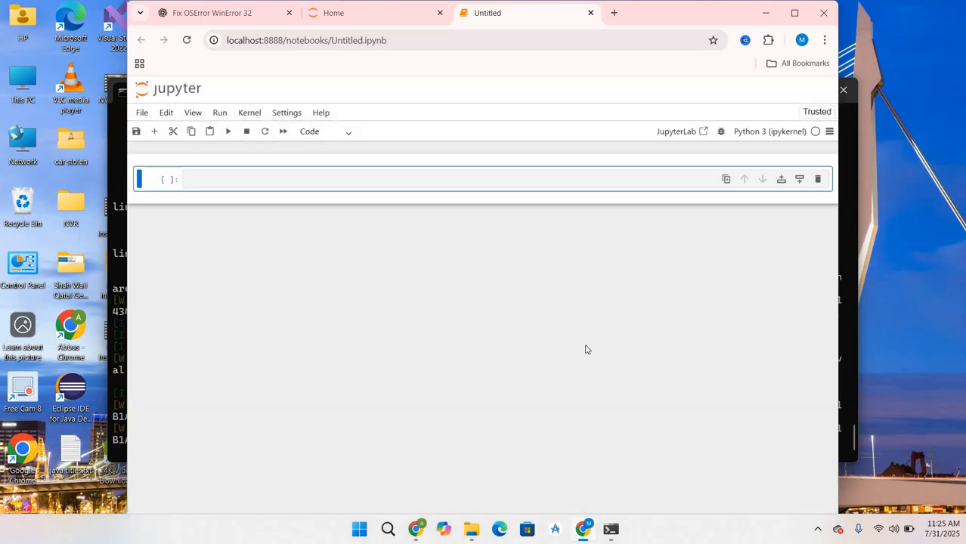
mouse_move(632, 245)
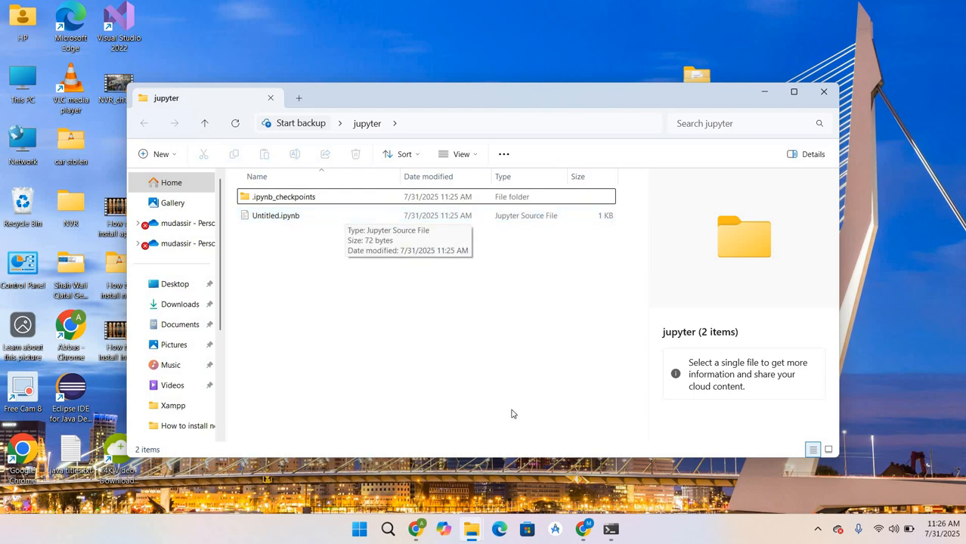
mouse_move(584, 529)
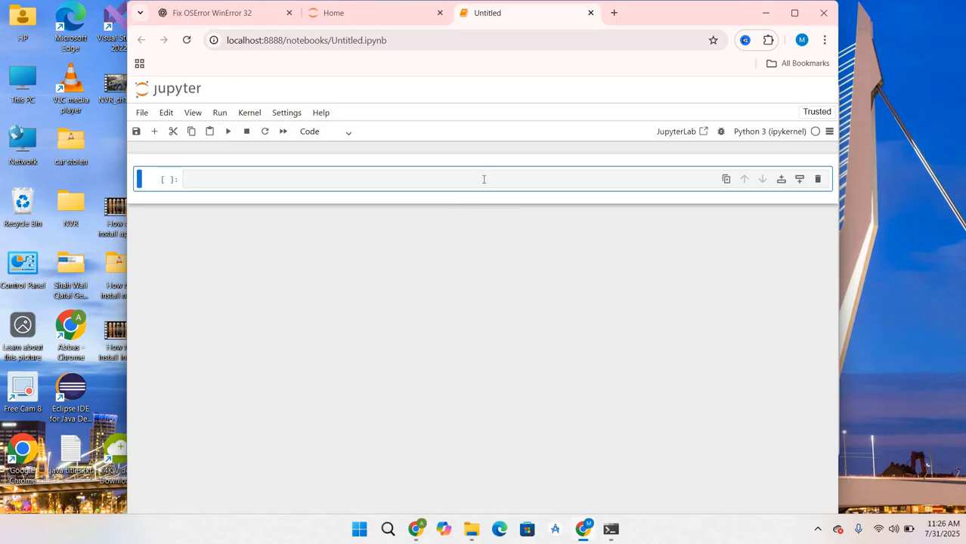
Enter print("welcome to jupyter") in the first cell and run it to show the message.
text(print(")
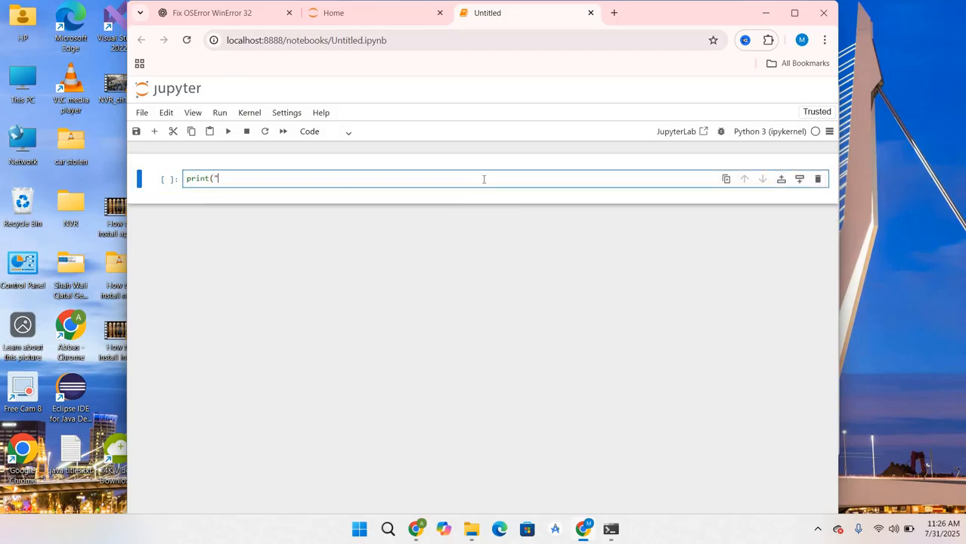
text(welcome to)
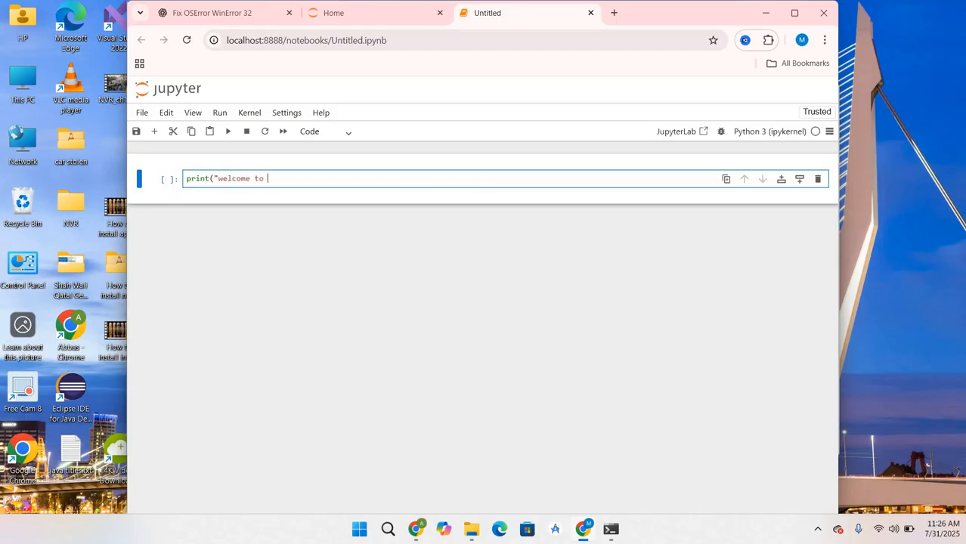
text(jupyter")
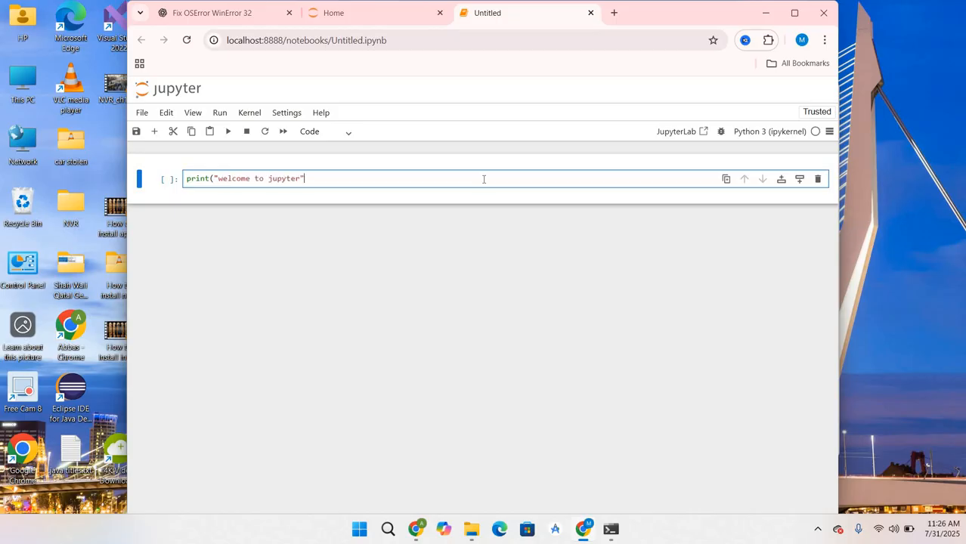
text())
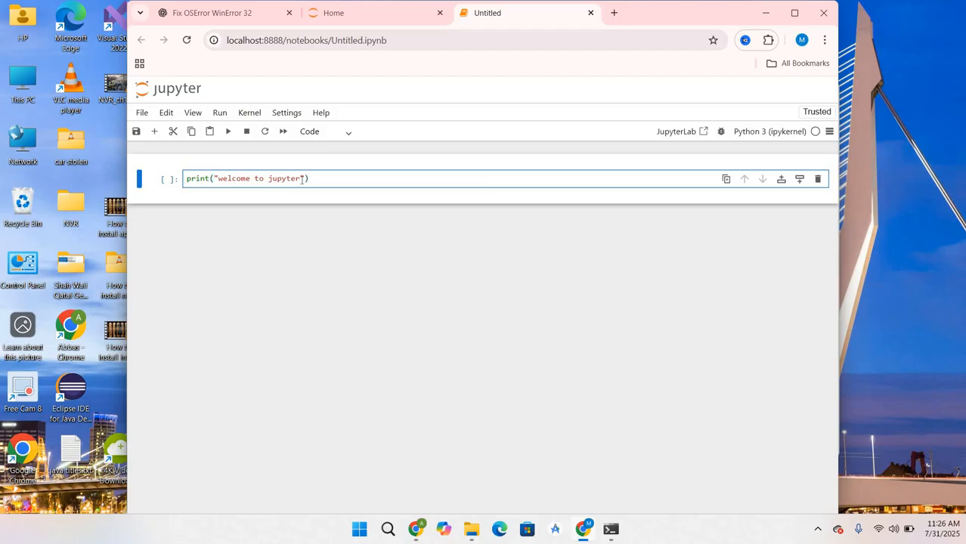
mouse_move(229, 130)
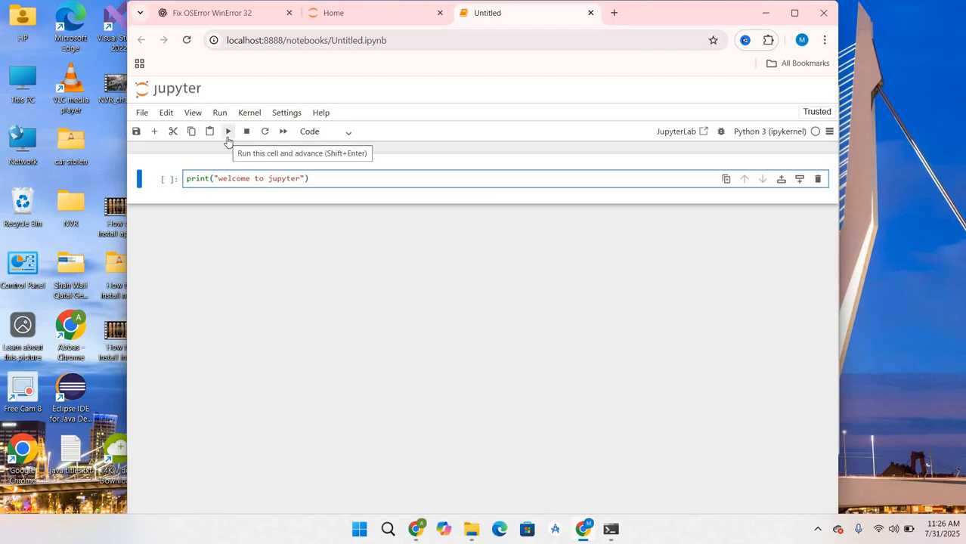
click(227, 130)
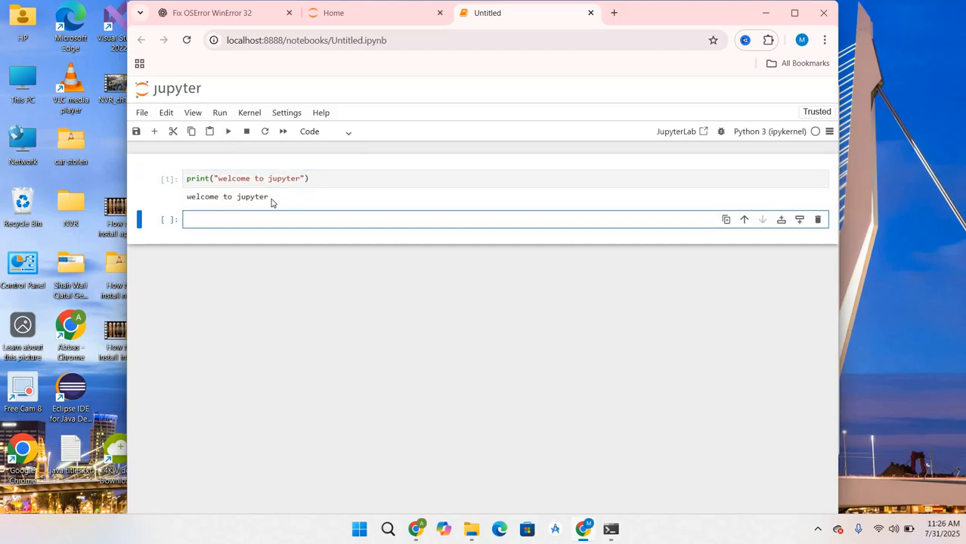